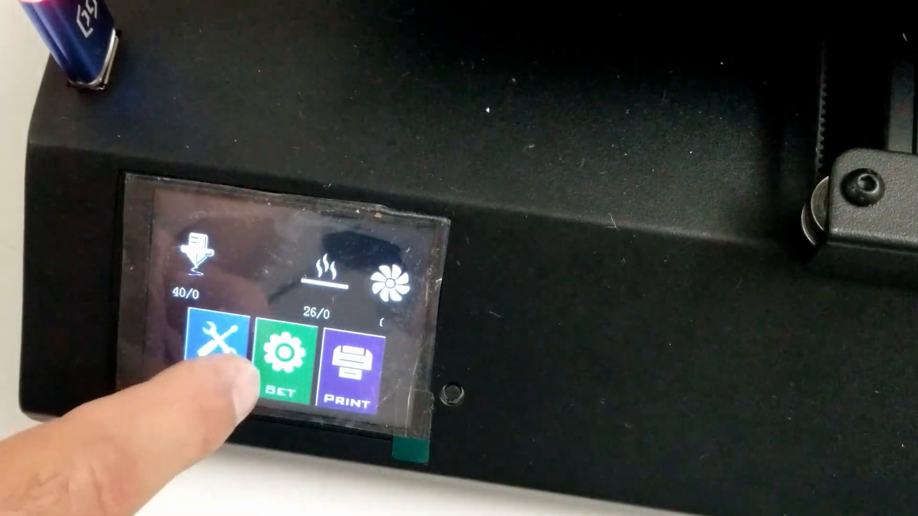
Step: Raise the bed preheat target to 50 degrees from the Preheat screen
click(217, 351)
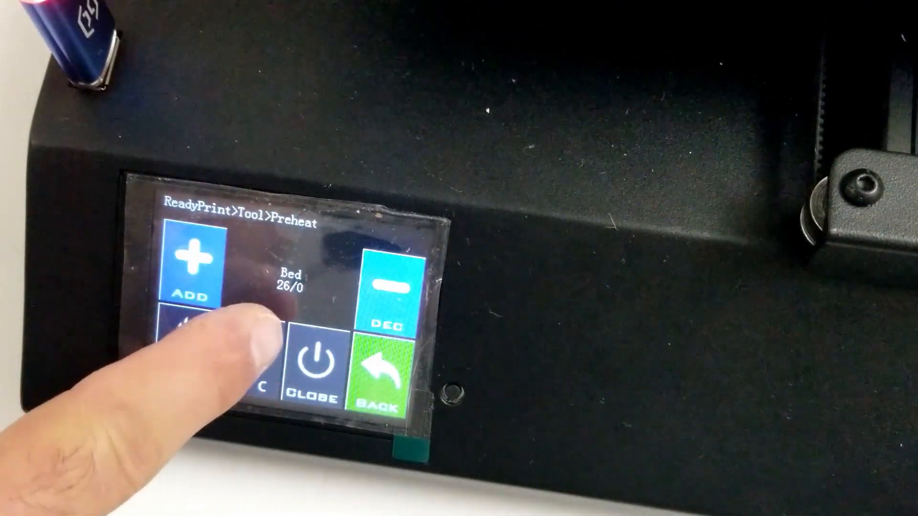
click(195, 266)
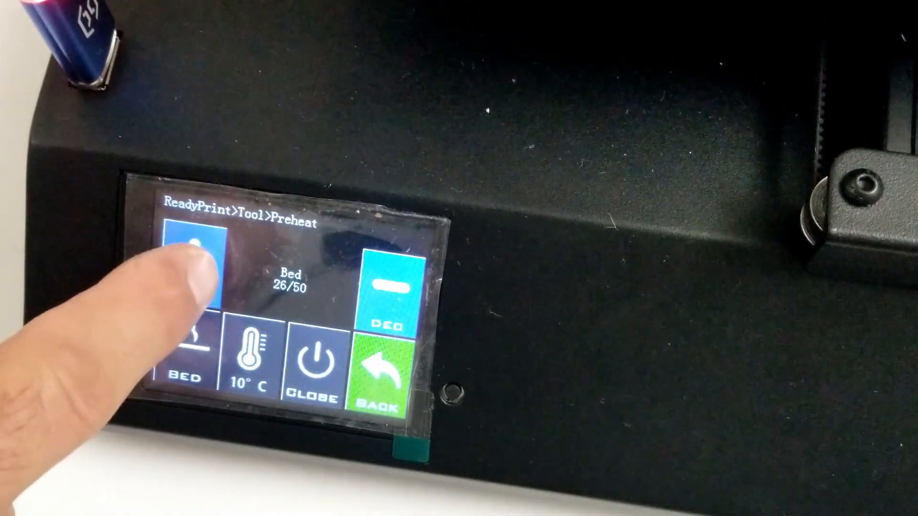
click(196, 267)
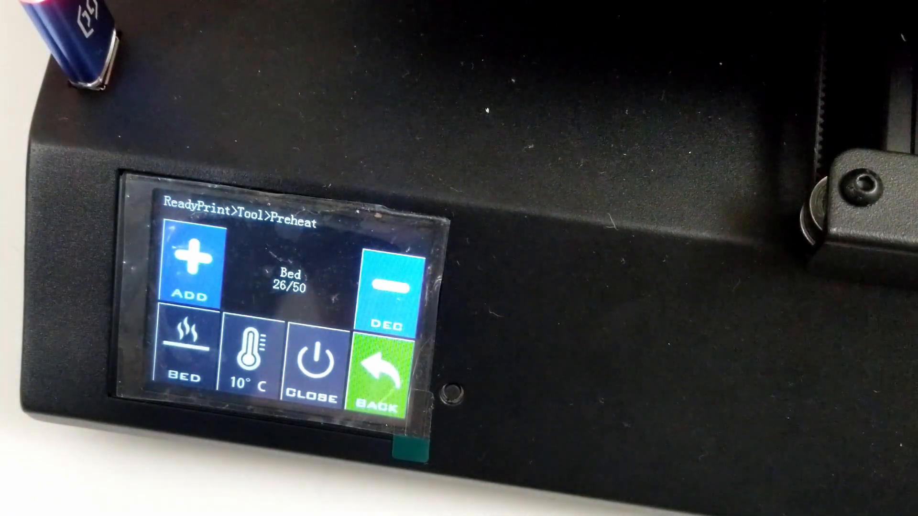
click(198, 268)
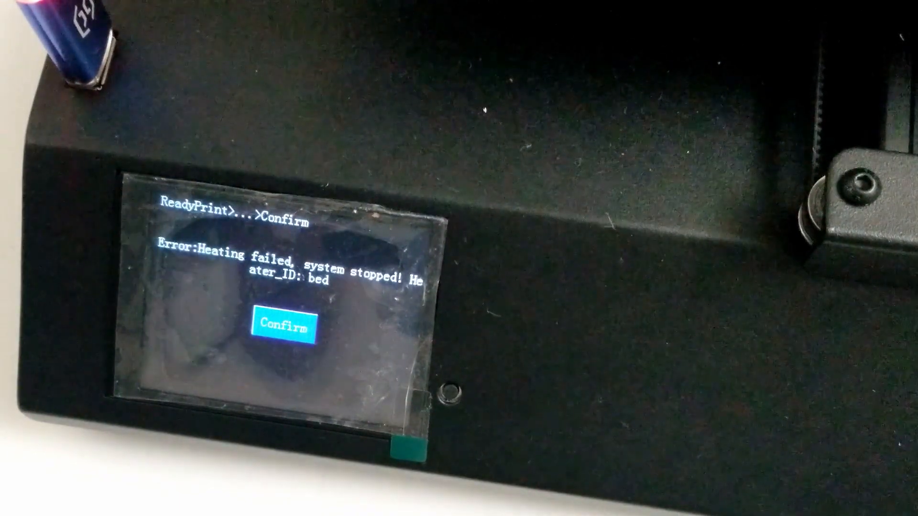
Step: Confirm the heating error and raise the Extrude1 nozzle preheat target to 60 degrees
click(285, 326)
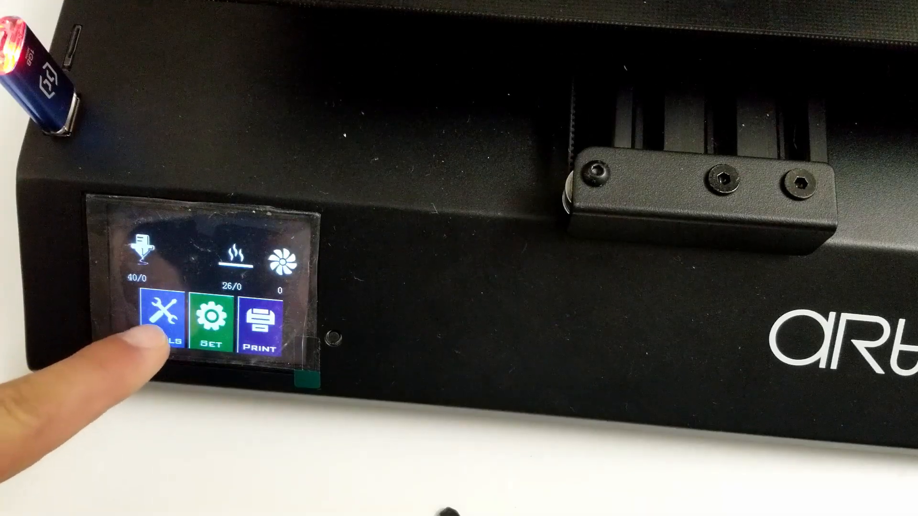
click(161, 317)
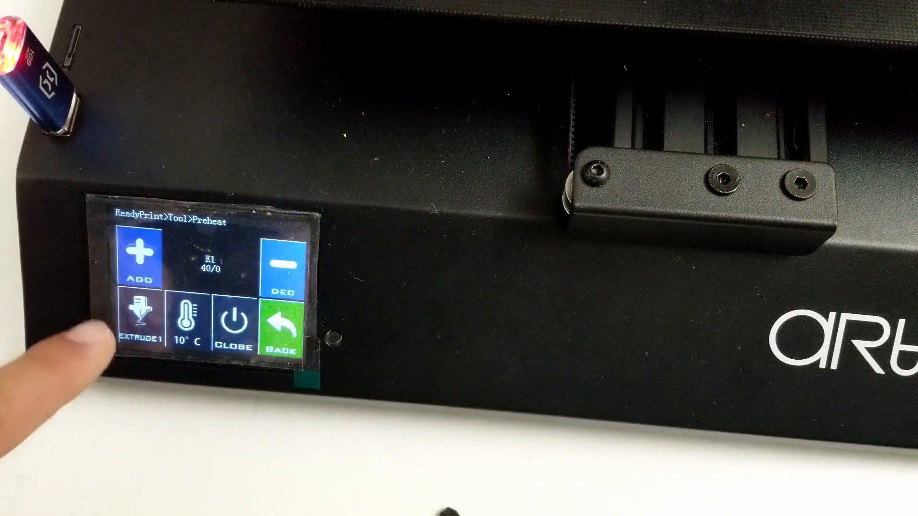
click(139, 257)
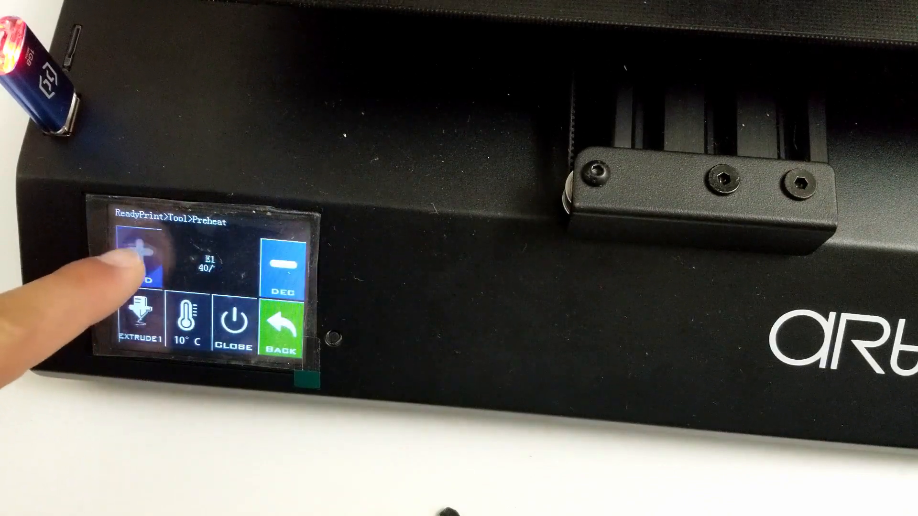
click(139, 252)
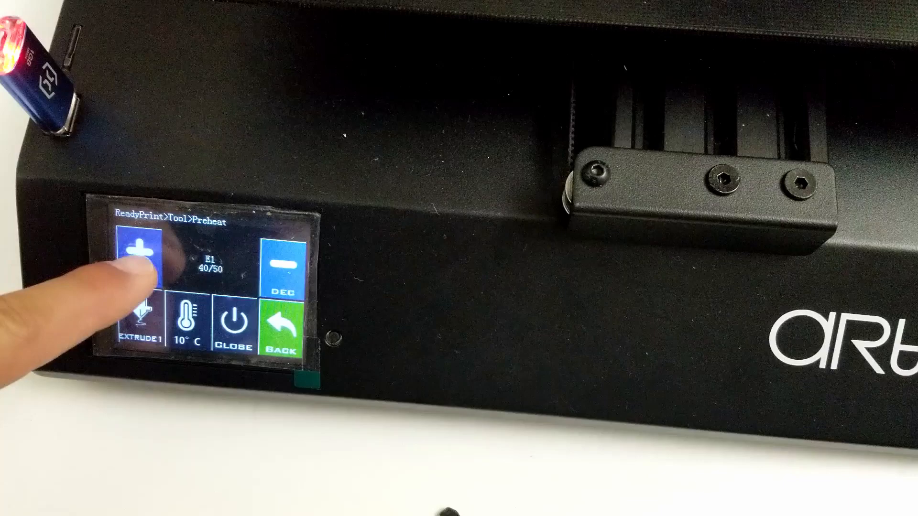
click(137, 264)
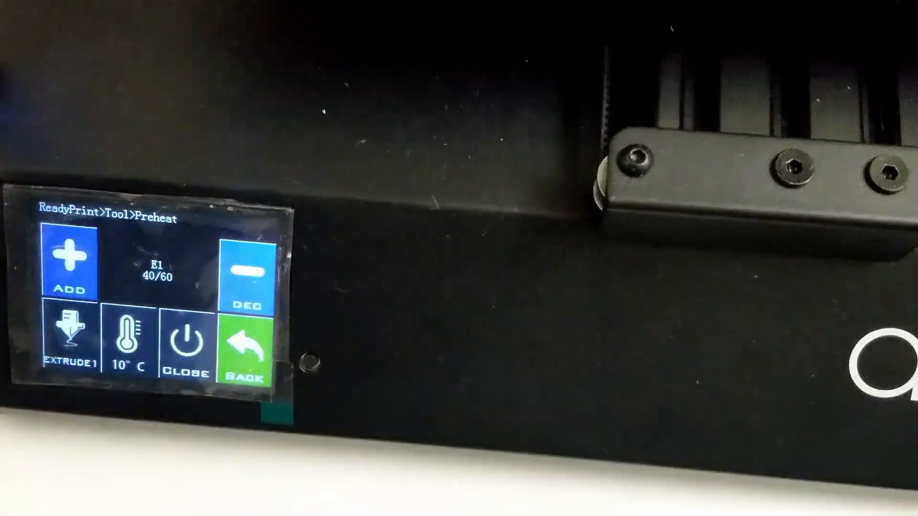